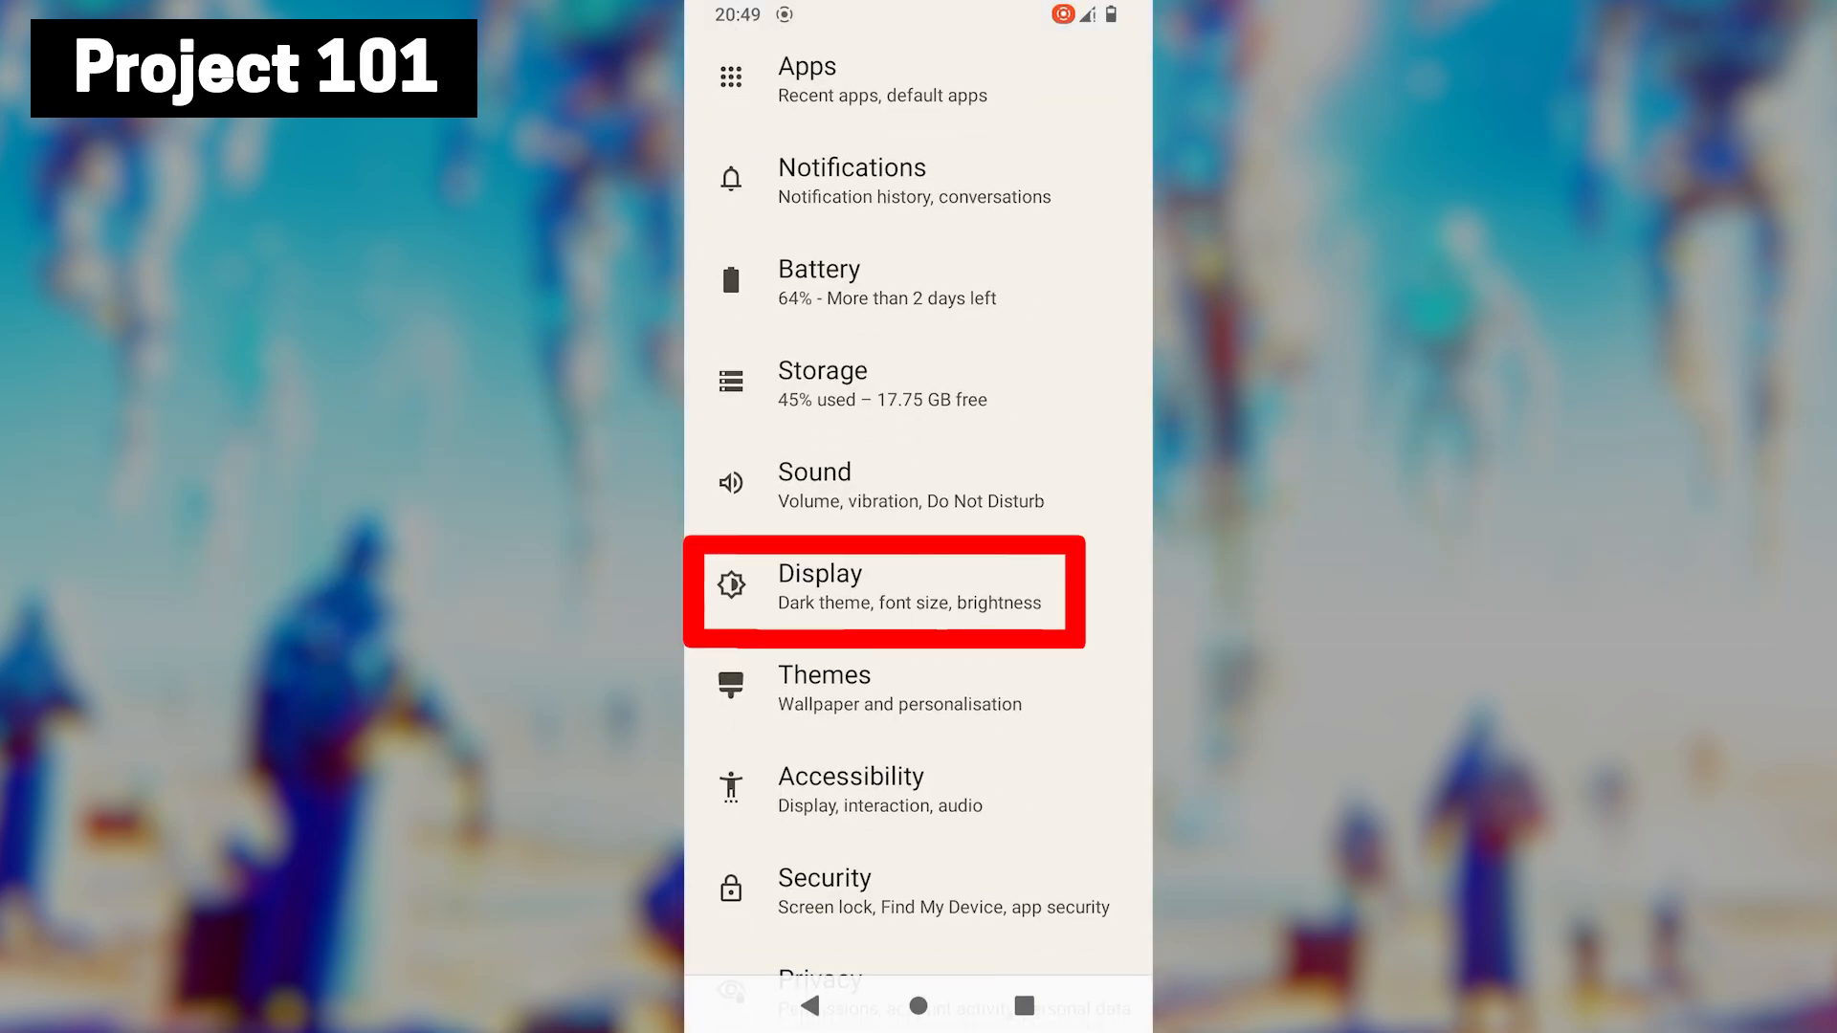
- Open Display from the main Settings list
click(884, 591)
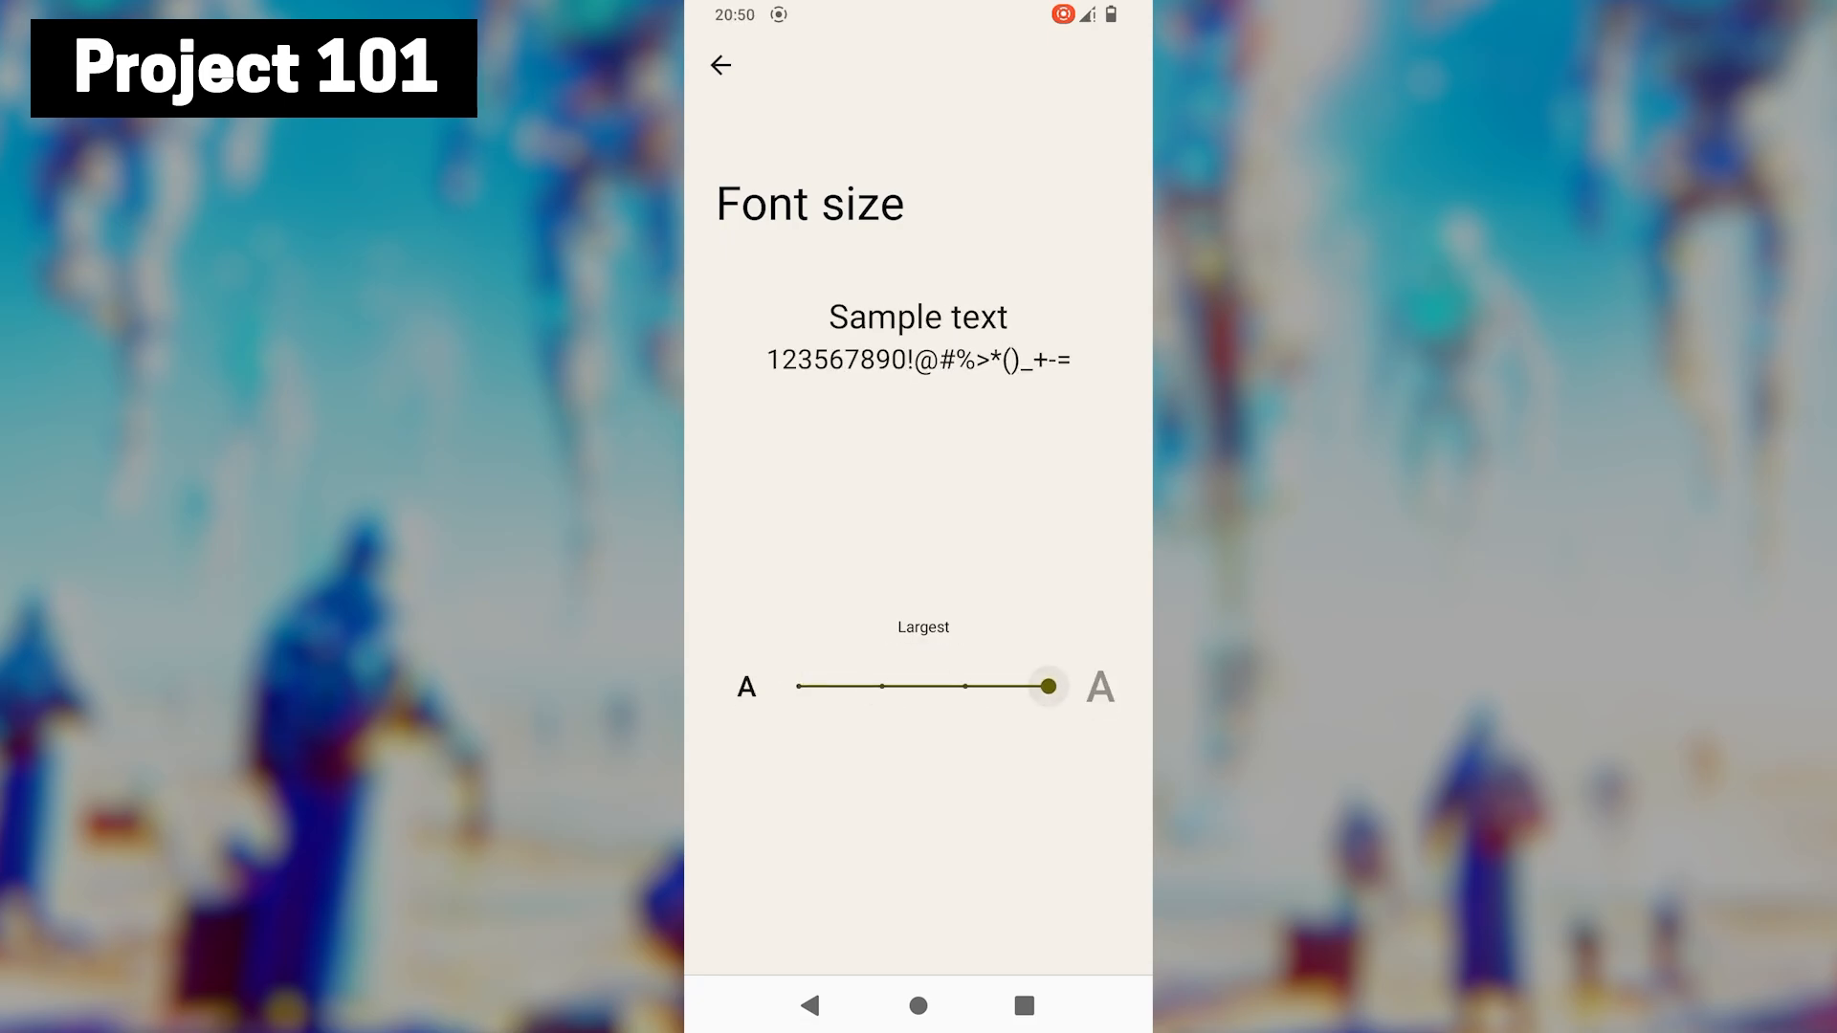
- Return to the main Settings list with the back arrow after setting font size to Largest
click(720, 66)
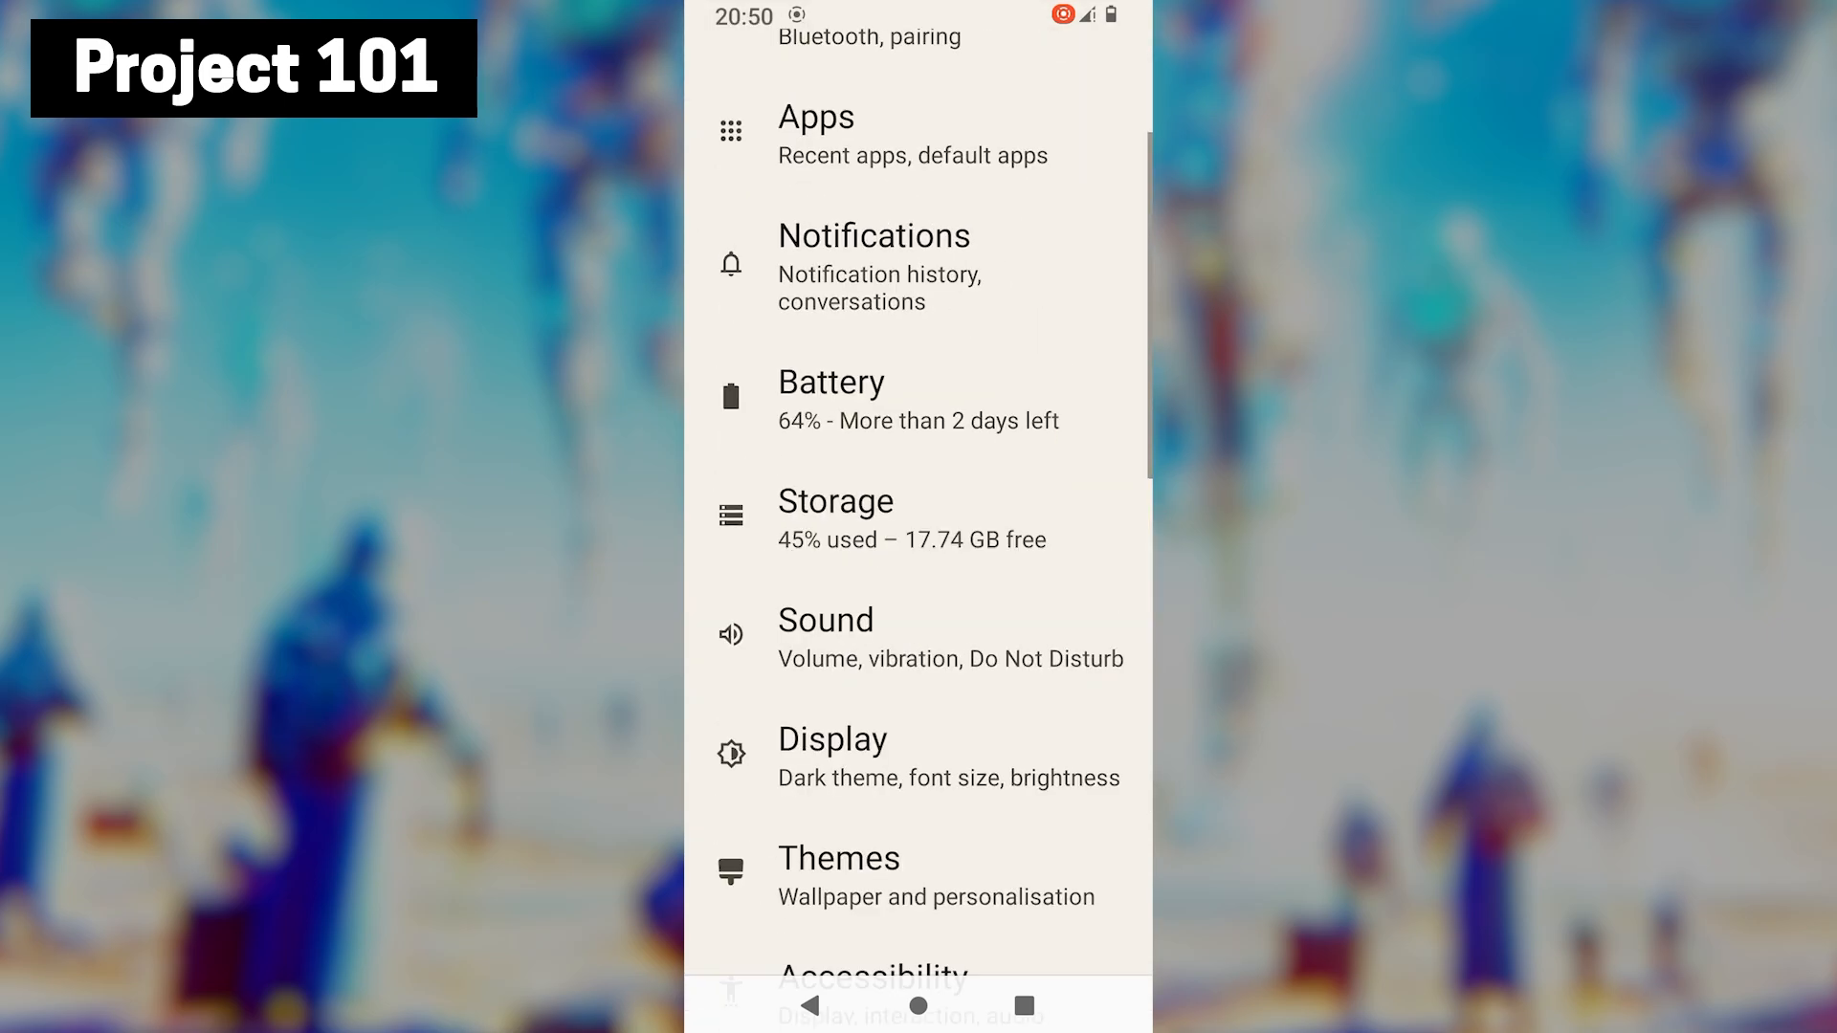